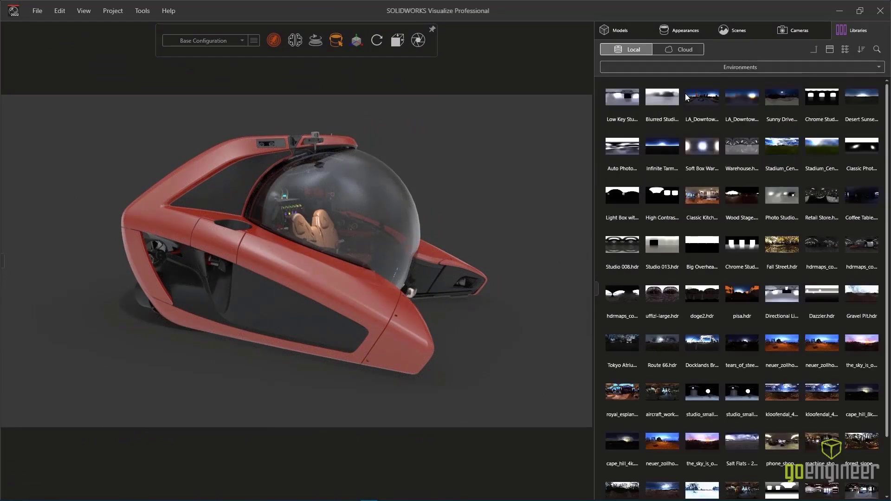
# - Apply the lakeside_4k HDR environment to the submersible scene
pyautogui.scroll(-3)
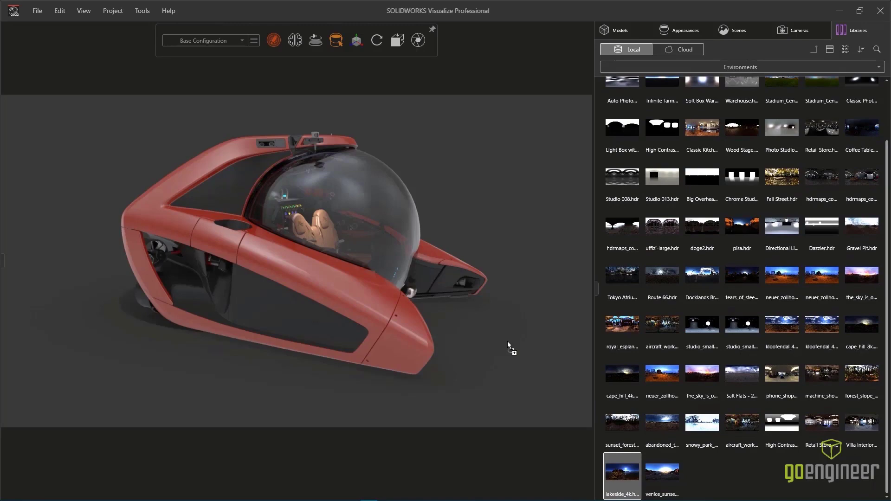
pyautogui.doubleClick(622, 470)
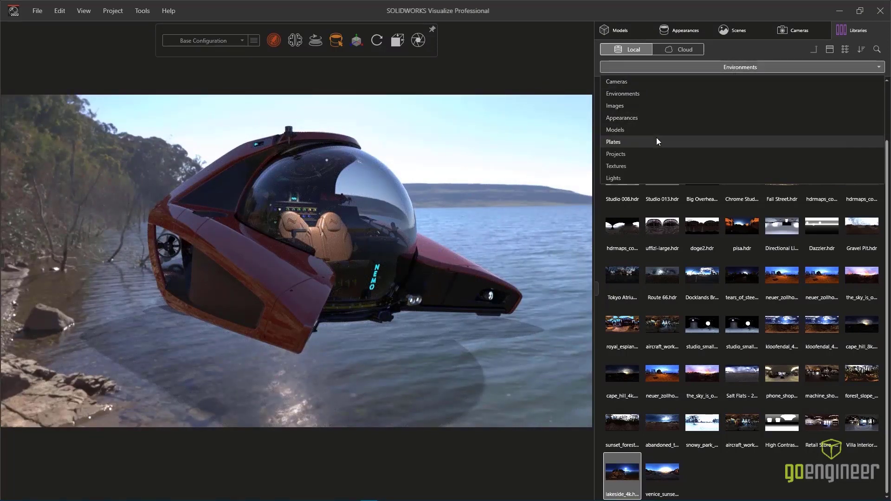
# - Apply the Cruise Ship plate as the backplate behind the submersible
pyautogui.click(613, 141)
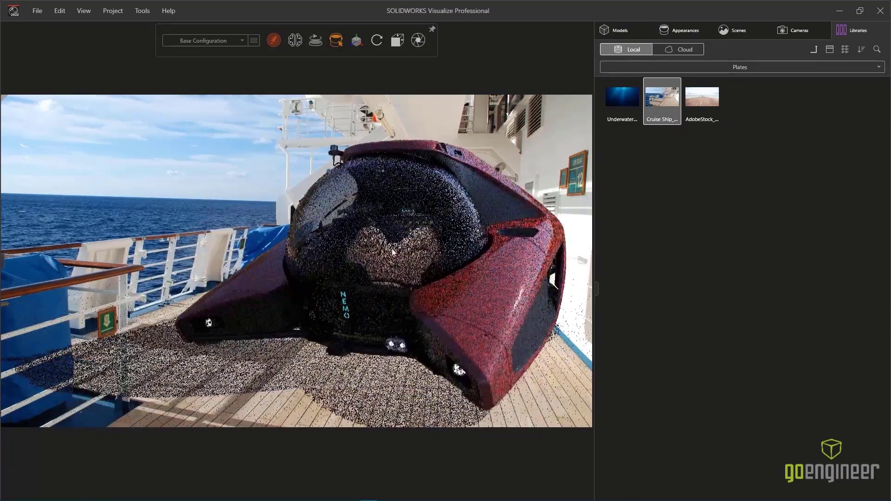
pyautogui.click(798, 29)
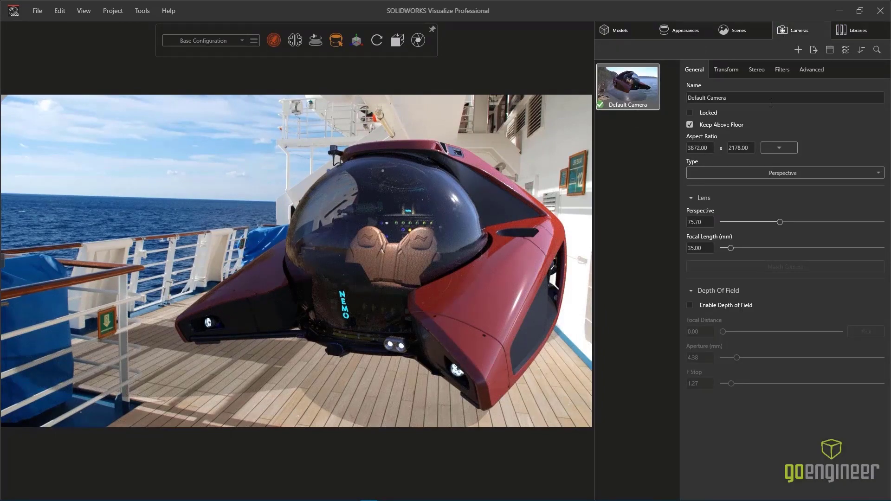
# - Set the camera perspective to about 65 and start Match Camera on the deck photo
pyautogui.moveTo(781, 222); pyautogui.dragTo(737, 222)
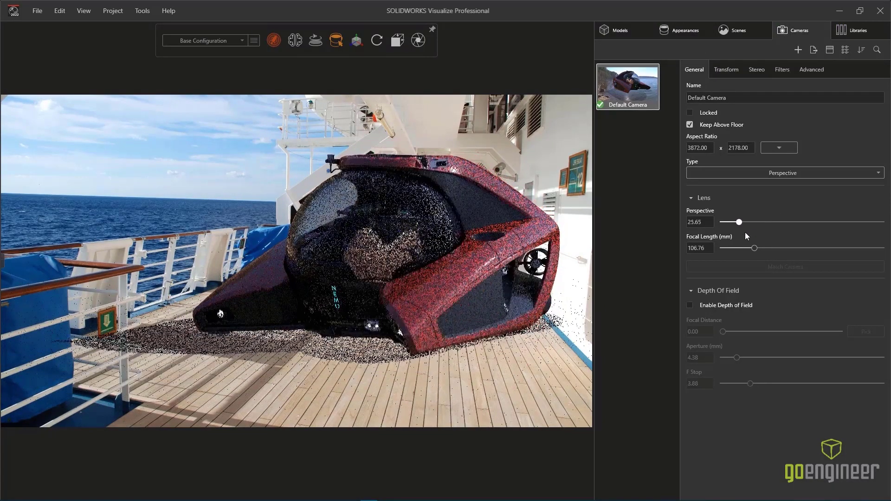
pyautogui.moveTo(739, 222); pyautogui.dragTo(771, 222)
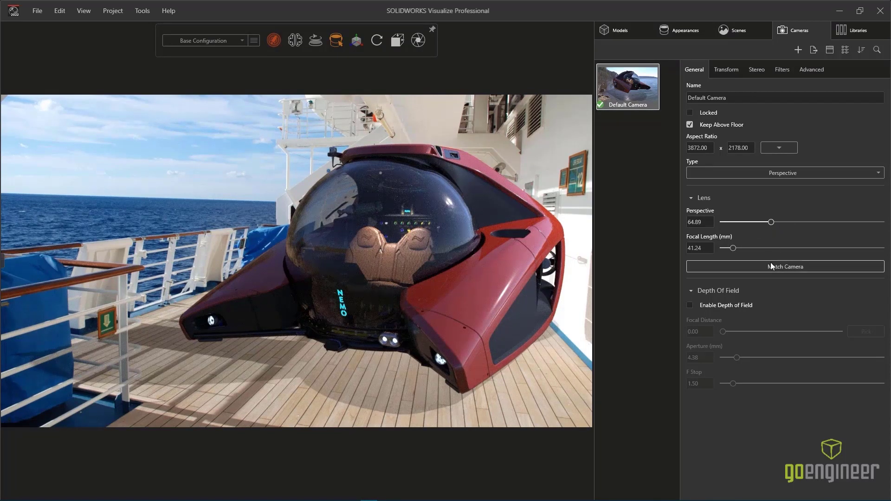
pyautogui.click(783, 266)
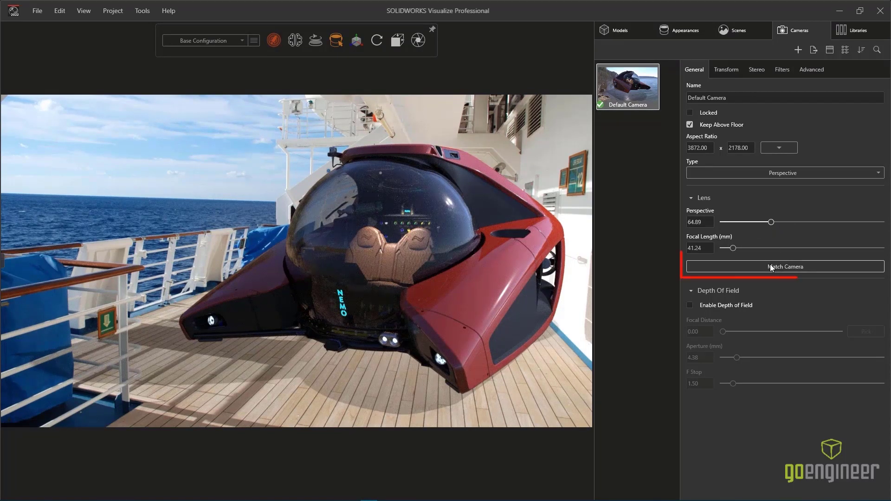
pyautogui.click(783, 266)
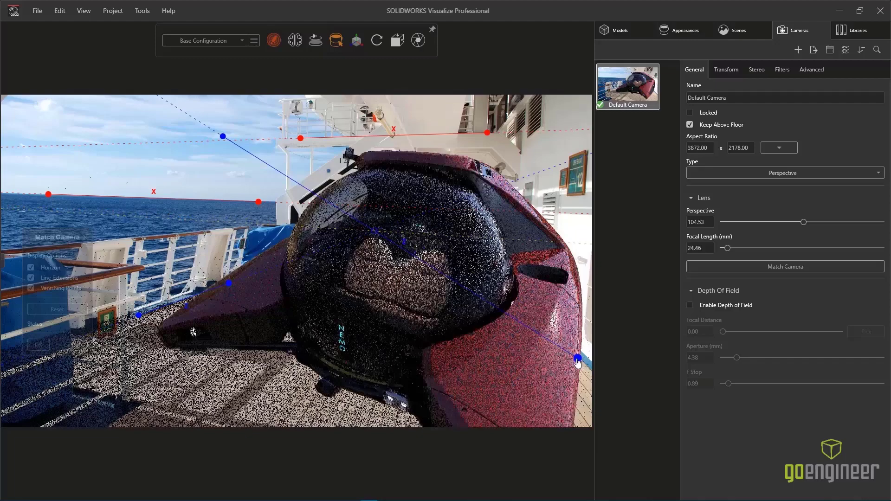
# - Align the vanishing line to the deck edges and frame the submersible sideways on the deck
pyautogui.moveTo(578, 362); pyautogui.dragTo(531, 305)
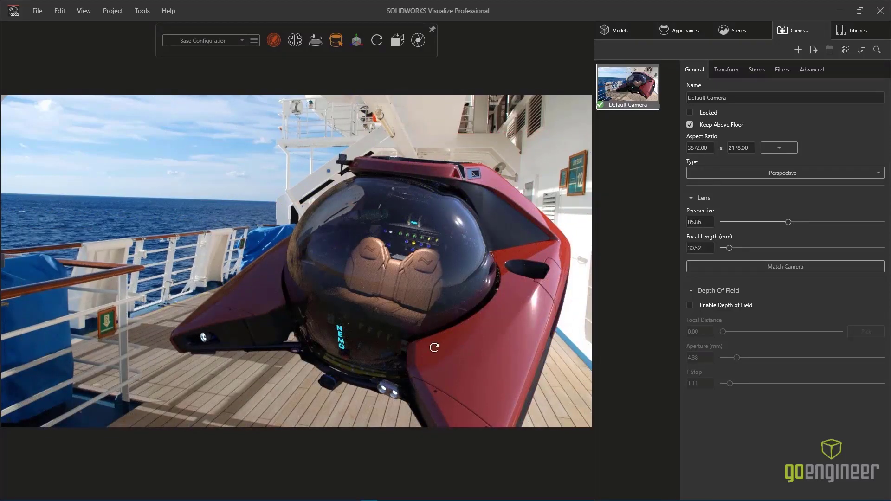
pyautogui.moveTo(434, 347); pyautogui.dragTo(423, 310)
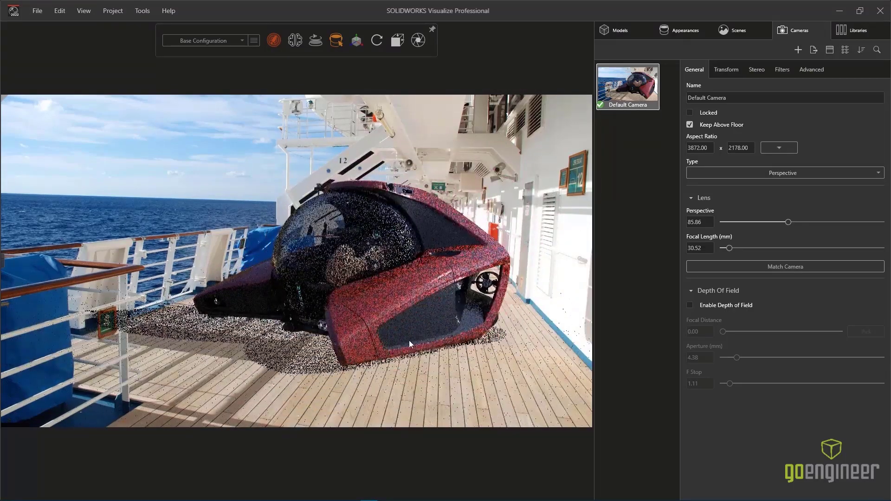
pyautogui.moveTo(409, 343); pyautogui.dragTo(412, 329)
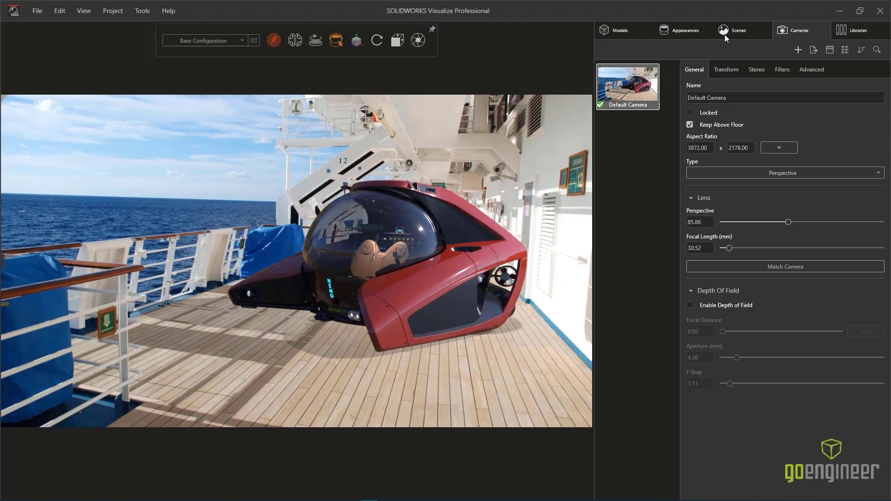
# - Rotate the lakeside_4k environment to about 139 degrees to shift the lighting and deck shadow
pyautogui.click(736, 30)
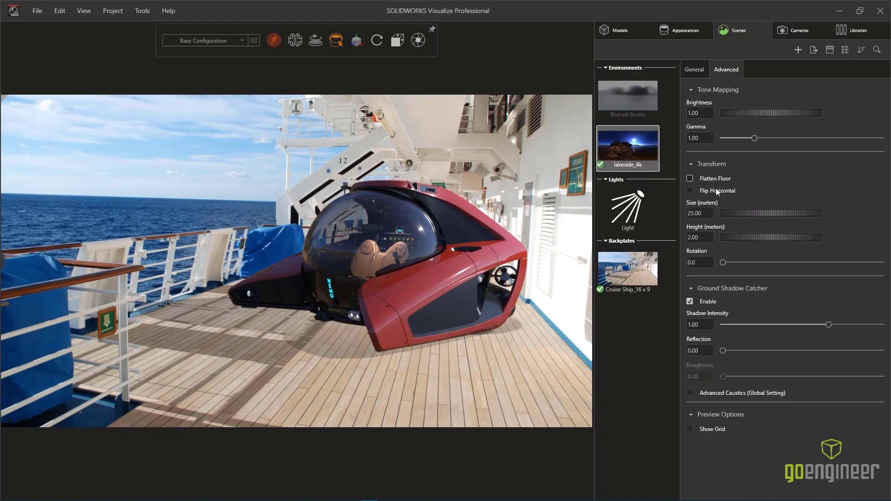
pyautogui.moveTo(722, 262); pyautogui.dragTo(735, 262)
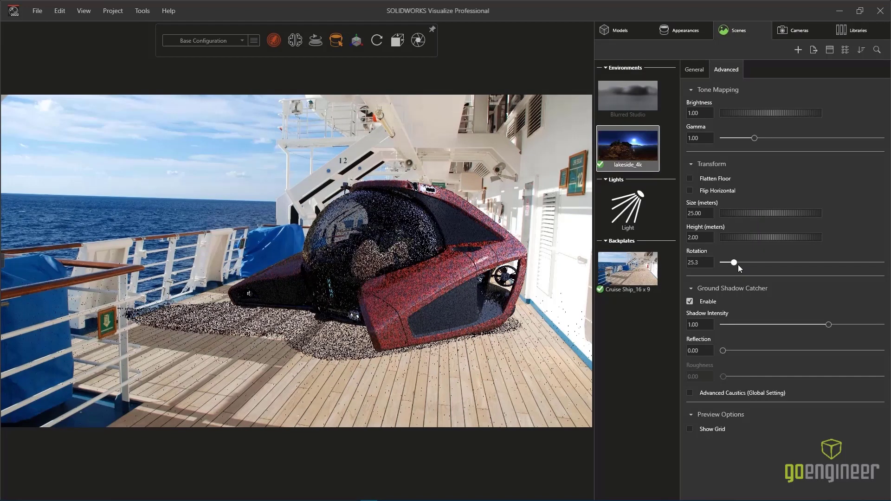
pyautogui.moveTo(735, 261); pyautogui.dragTo(773, 262)
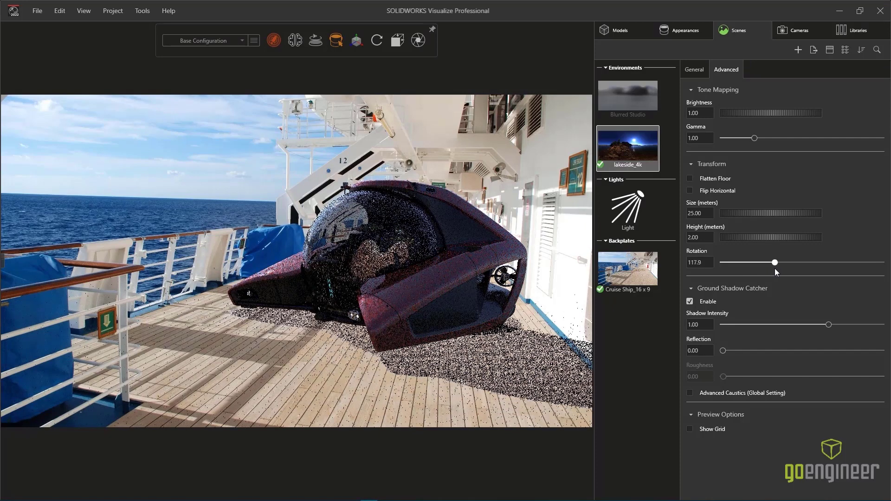
pyautogui.moveTo(773, 261); pyautogui.dragTo(784, 262)
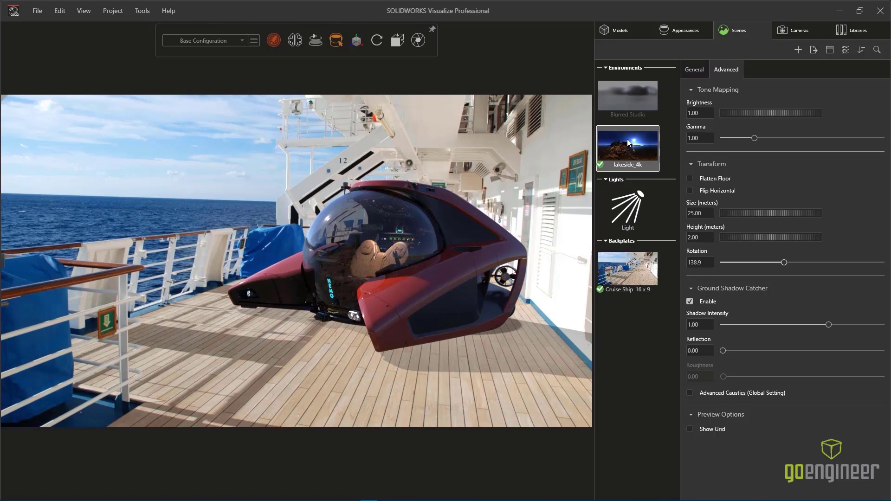
pyautogui.click(619, 30)
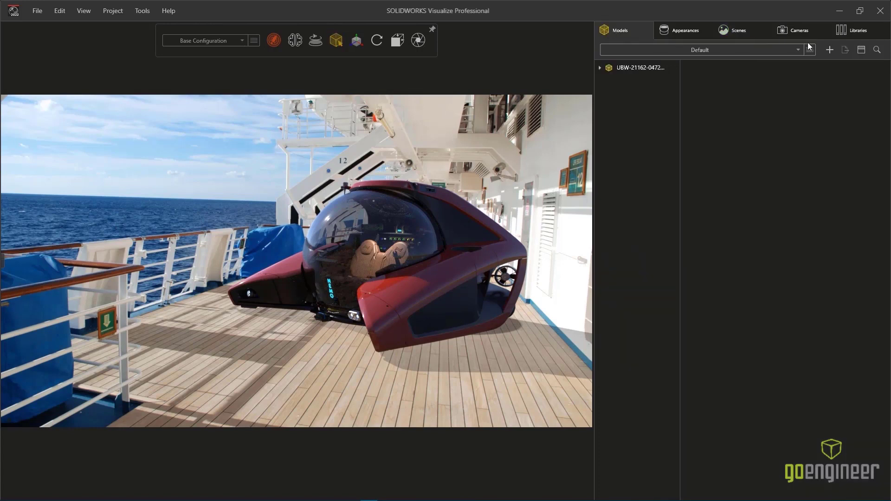
# - Add a Wall primitive to the scene and select its part for editing
pyautogui.click(829, 49)
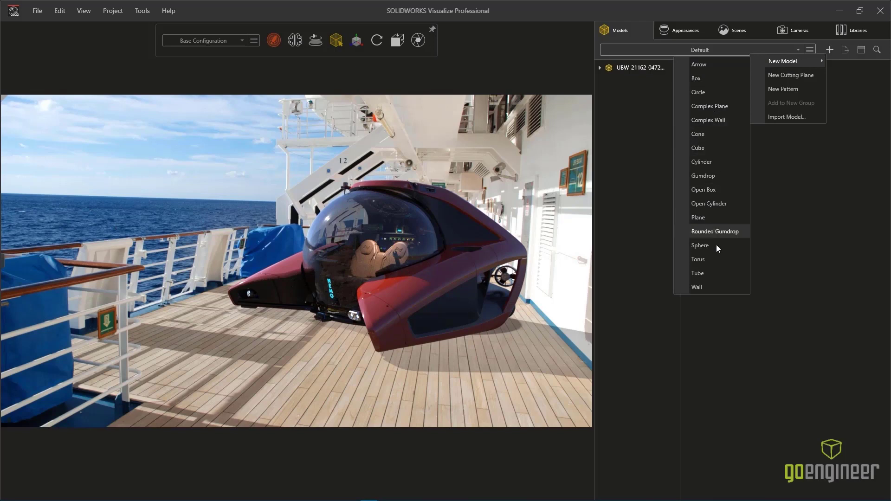
pyautogui.moveTo(713, 287)
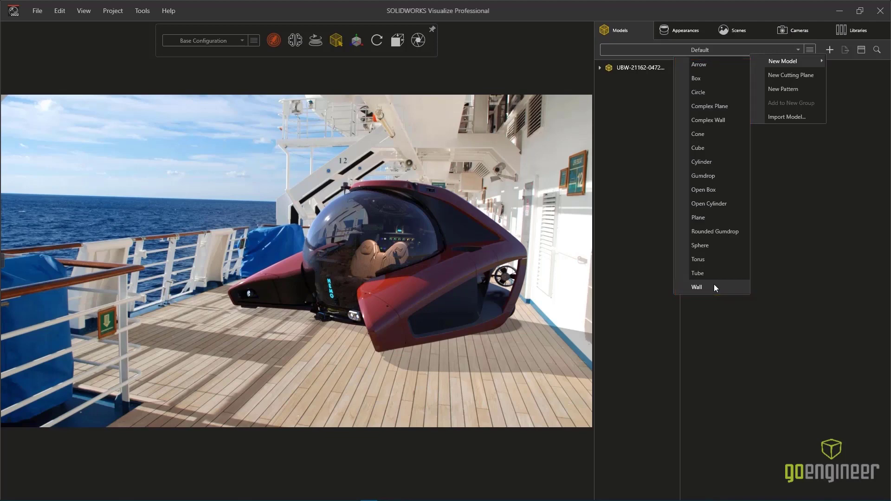
pyautogui.click(696, 287)
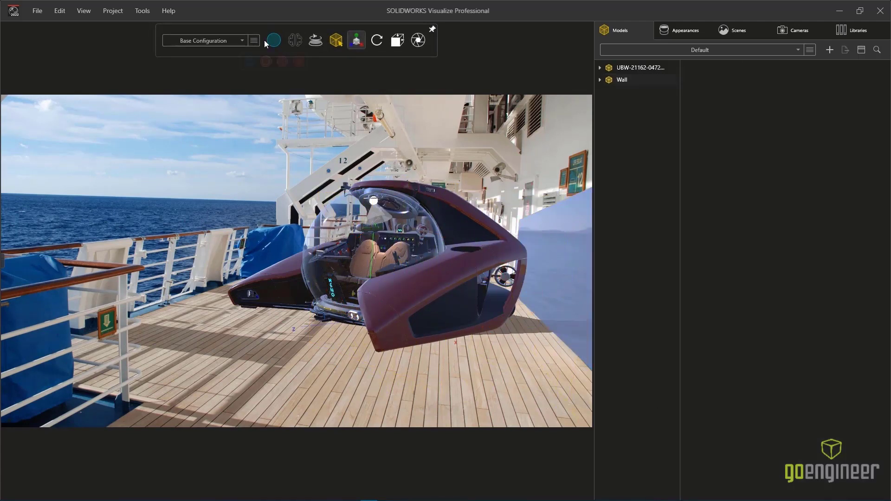
pyautogui.click(273, 40)
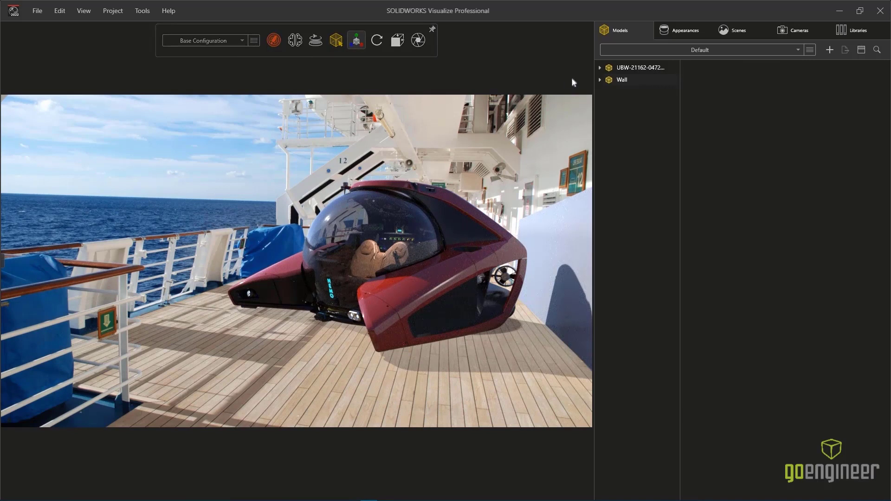
pyautogui.click(601, 80)
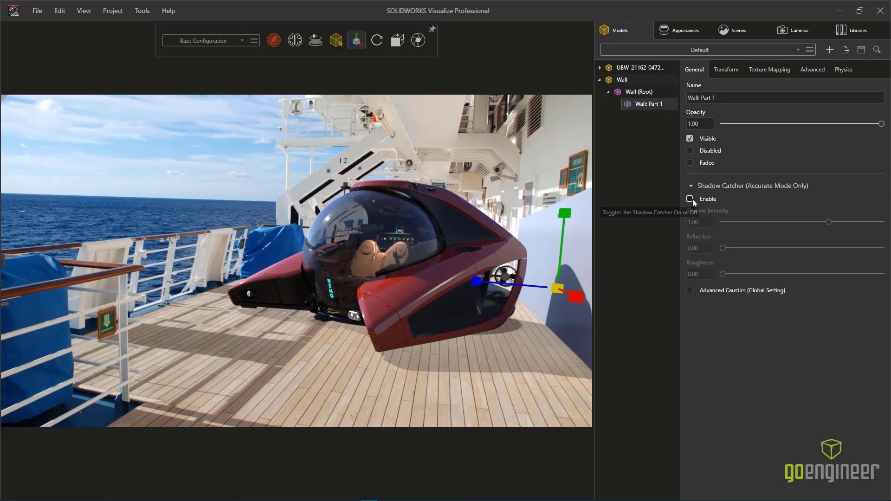
# - Enable Shadow Catcher on Wall: Part 1 so it receives the submersible's shadow
pyautogui.click(689, 199)
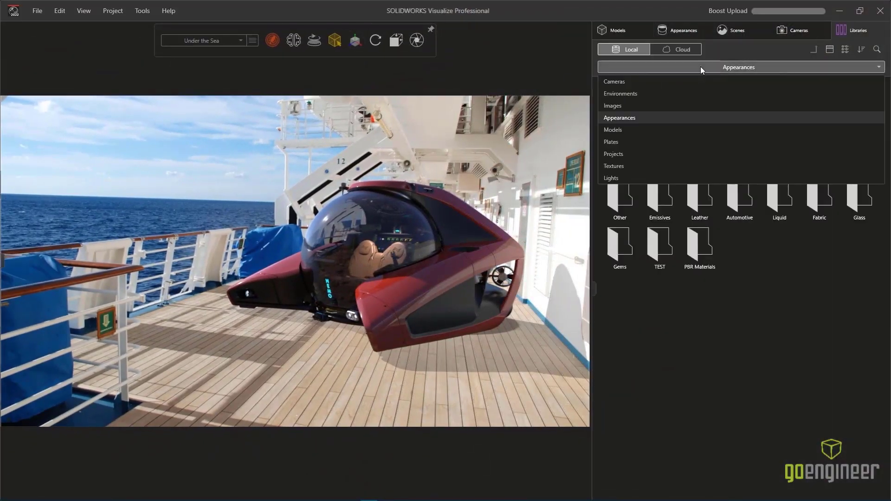
# - Apply the Dazzler environment and the Underwater plate as the backplate
pyautogui.click(619, 94)
pyautogui.write('dazz')
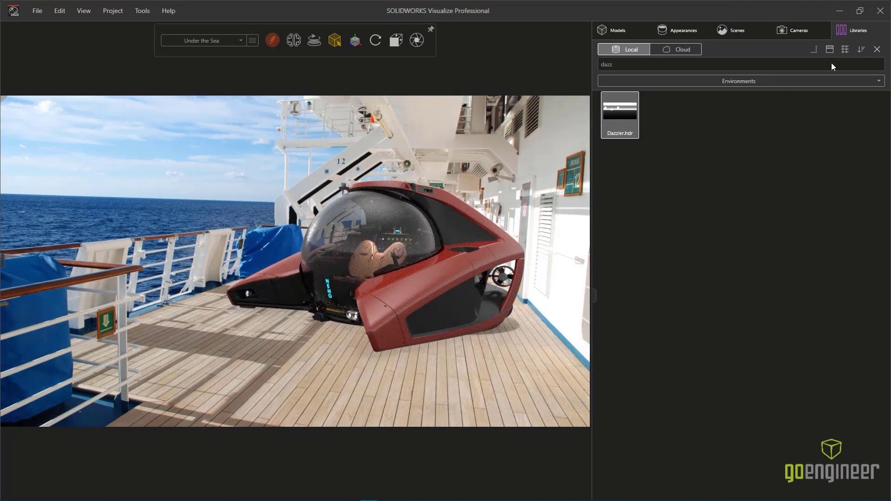
pyautogui.click(738, 81)
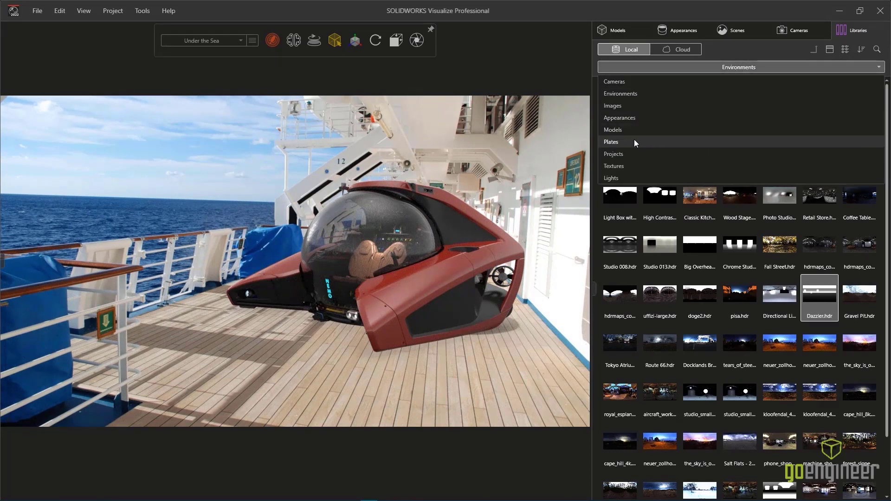
pyautogui.click(611, 142)
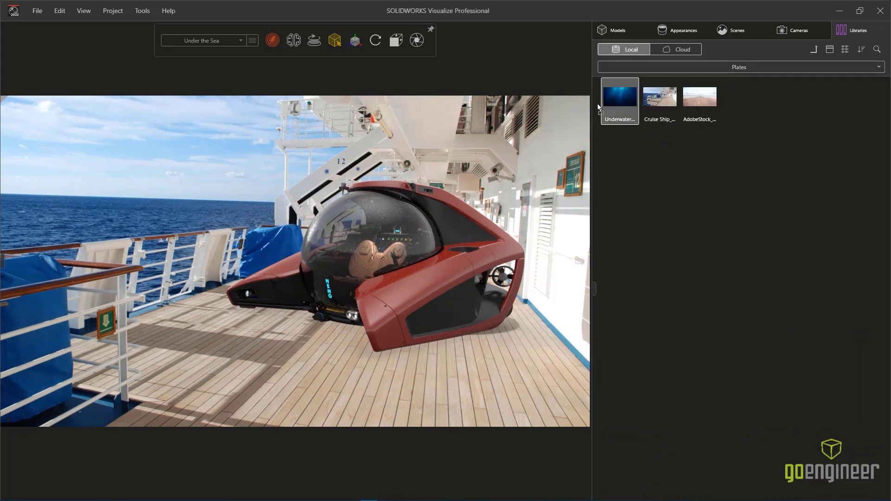
pyautogui.click(798, 29)
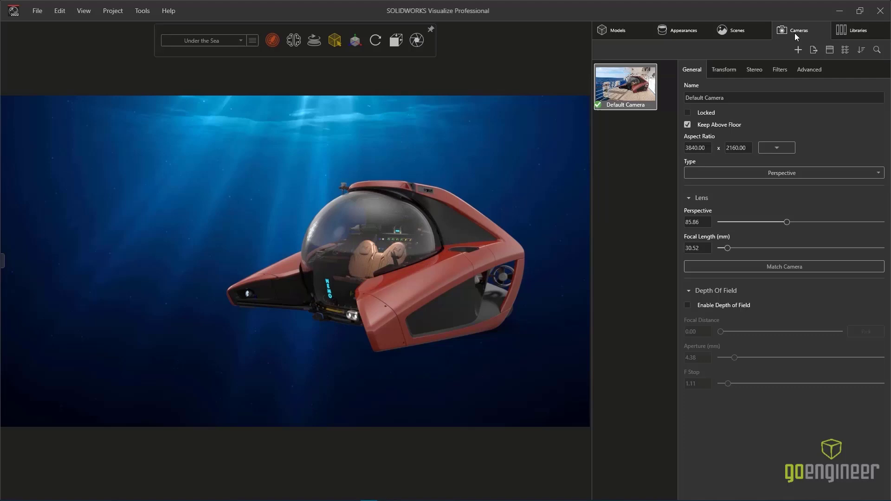
# - Add a new camera and a second light set as a Point light with brightness 200
pyautogui.click(798, 50)
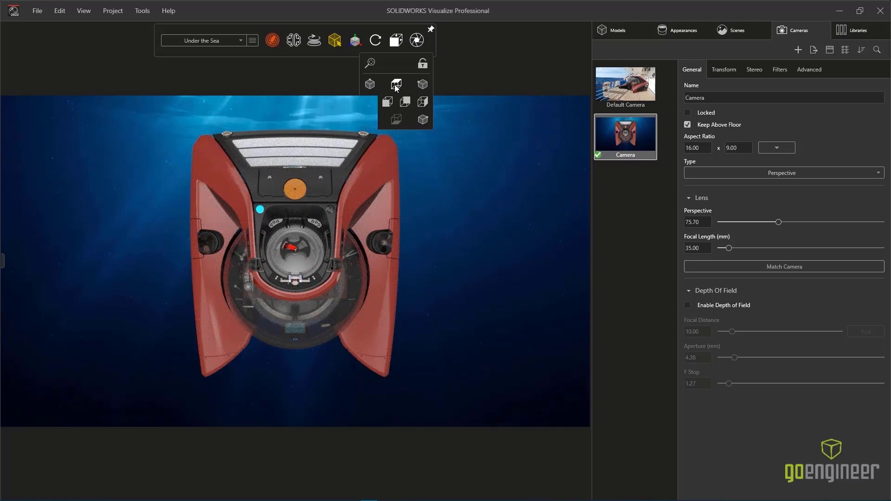
pyautogui.click(735, 30)
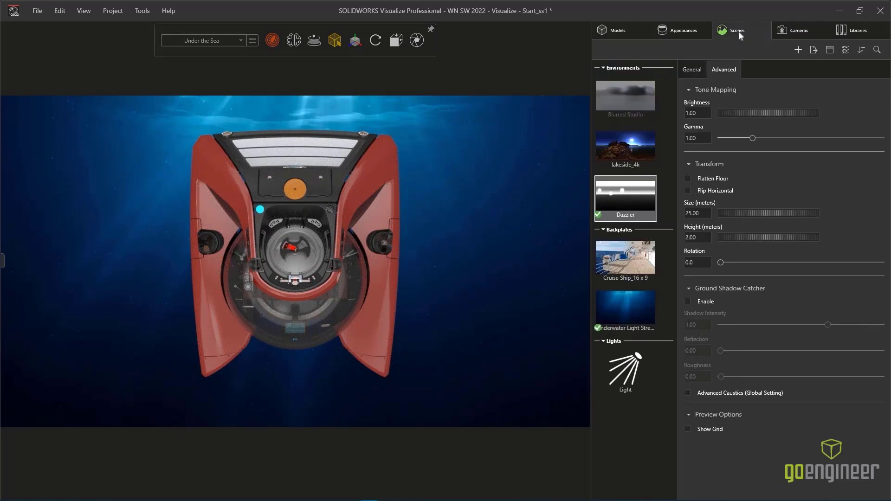
pyautogui.click(797, 50)
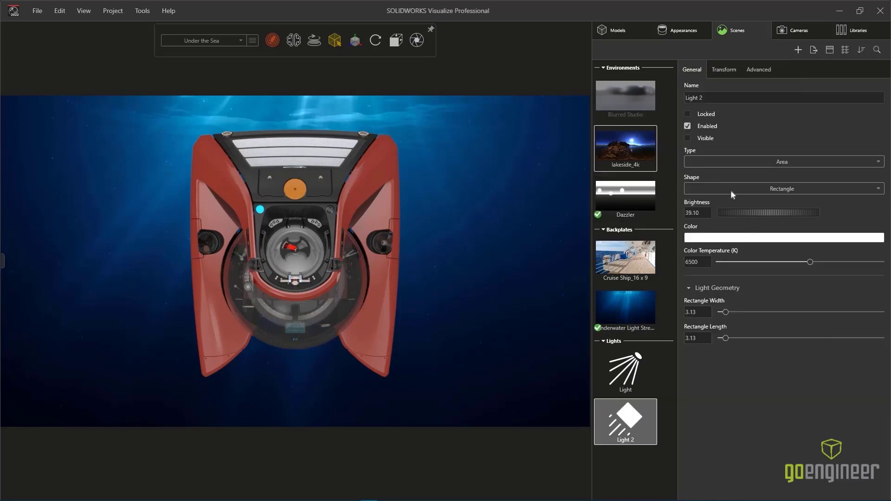
pyautogui.click(781, 188)
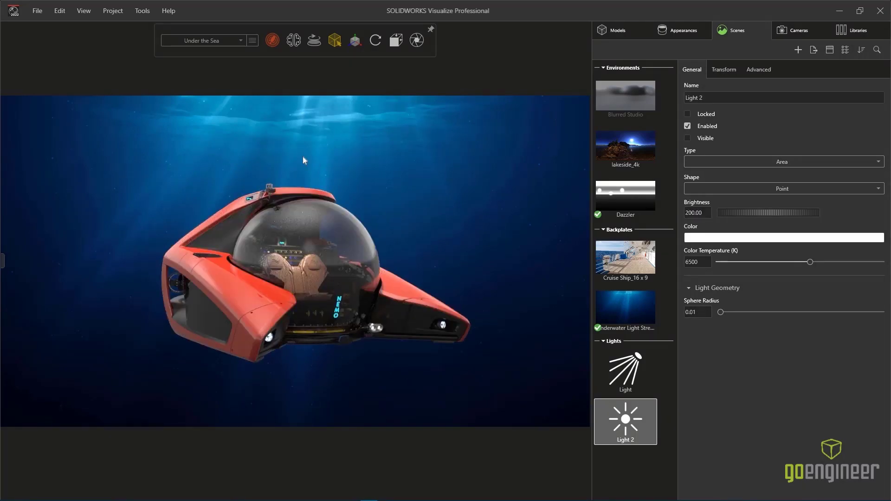
pyautogui.click(272, 40)
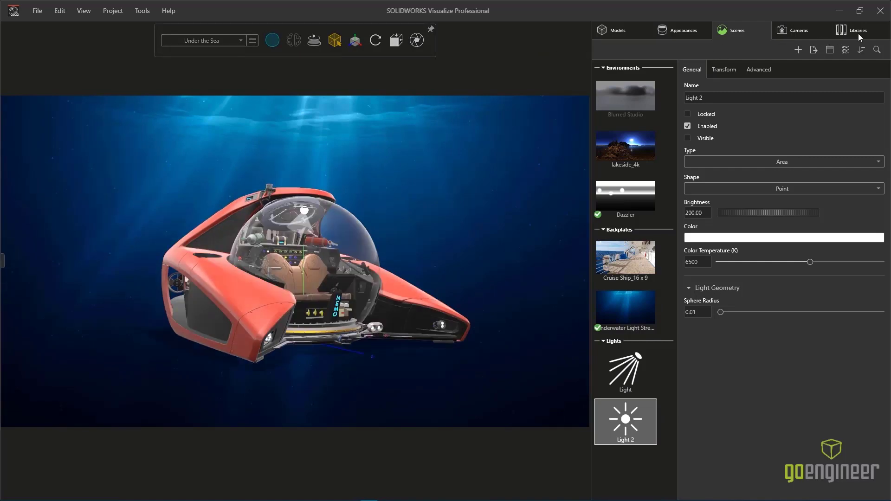
# - Import the BluelineSnapper model from the library and move it up beside the submarine
pyautogui.click(852, 29)
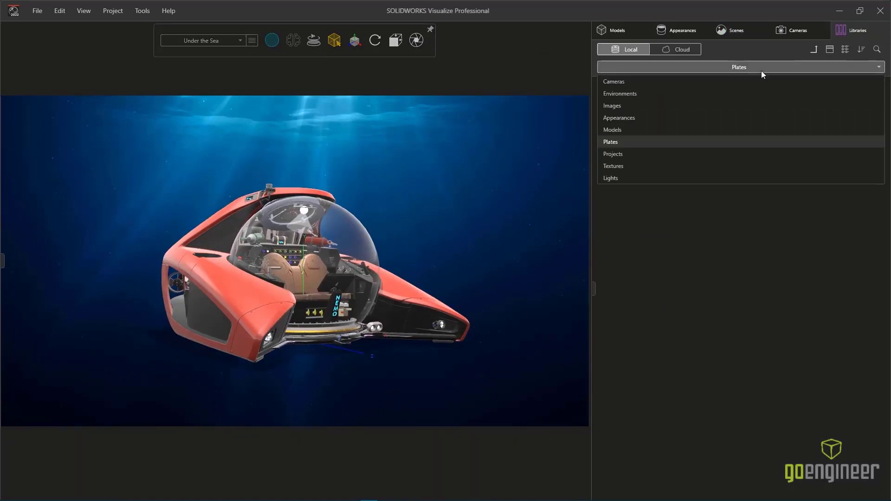
pyautogui.click(612, 130)
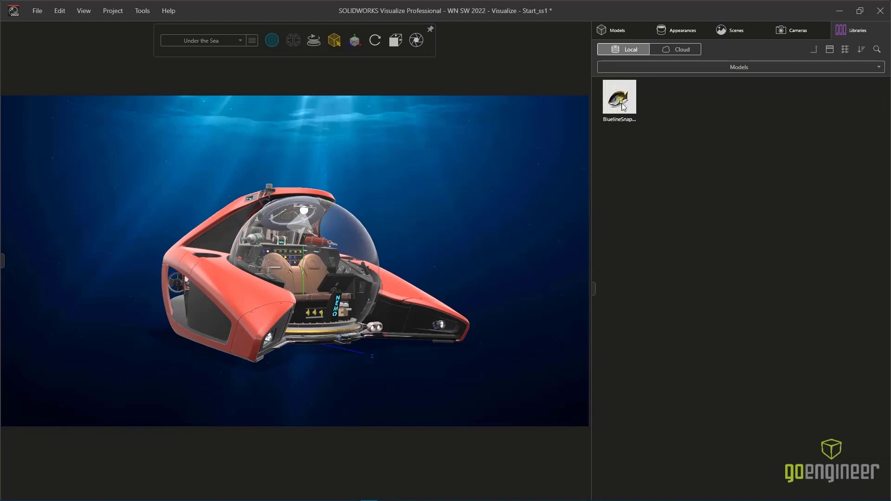
pyautogui.moveTo(619, 97); pyautogui.dragTo(505, 188)
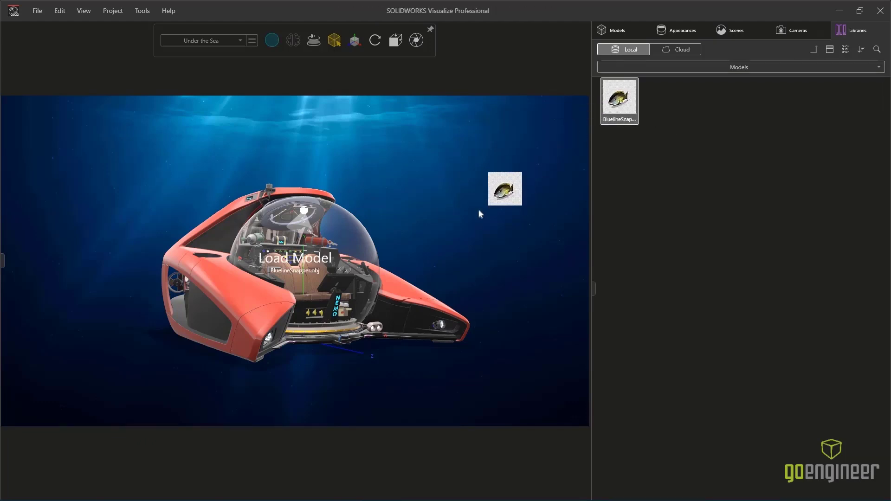
pyautogui.click(505, 189)
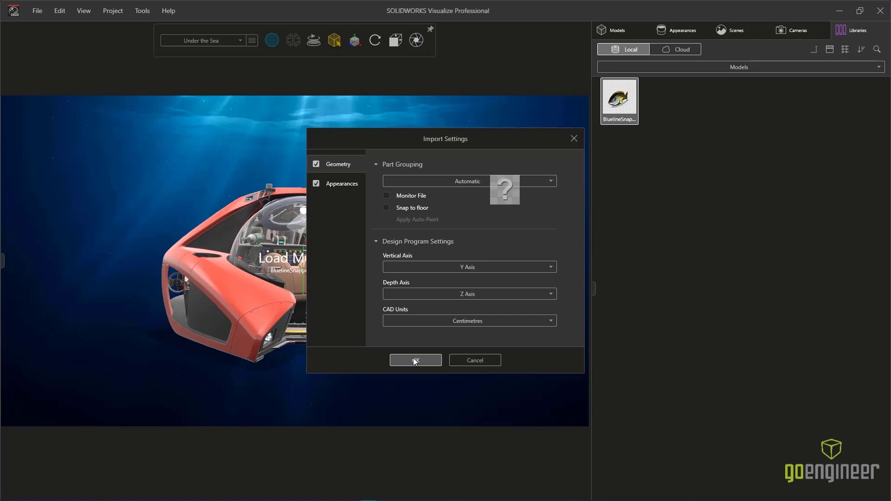
pyautogui.click(415, 360)
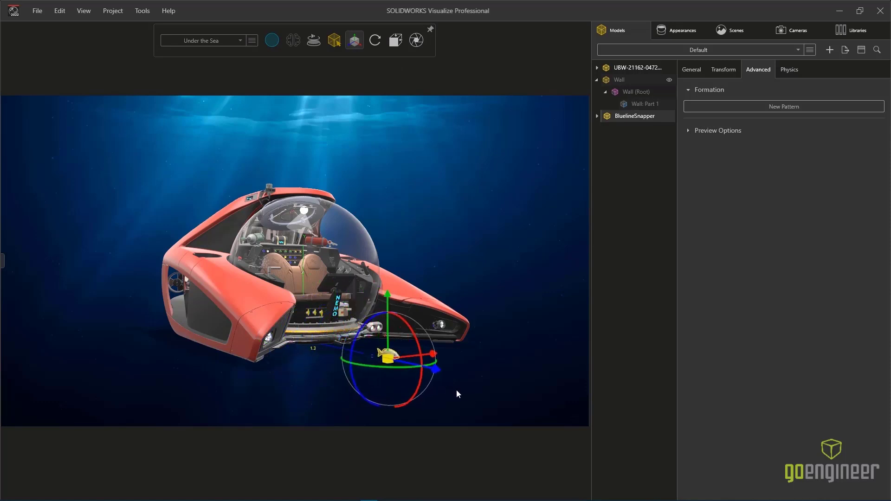
pyautogui.moveTo(389, 352); pyautogui.dragTo(416, 250)
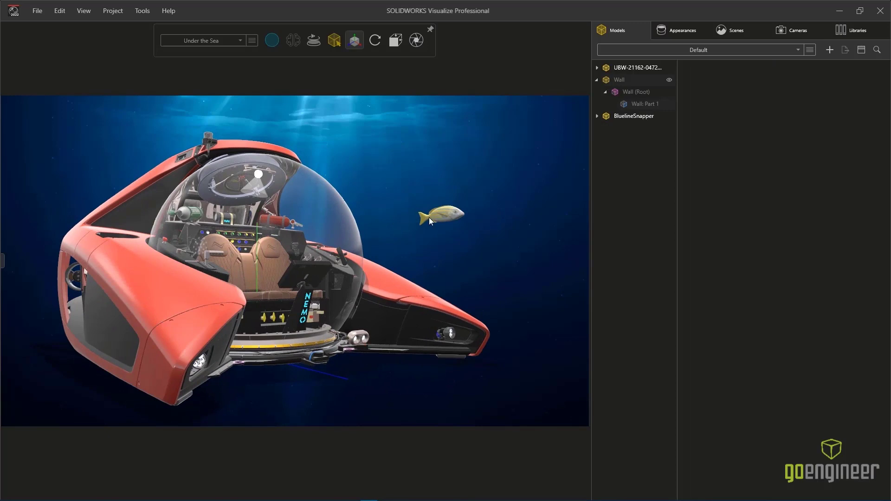
# - Create a New Pattern of the fish with Formation Type set to Scatter
pyautogui.click(633, 116)
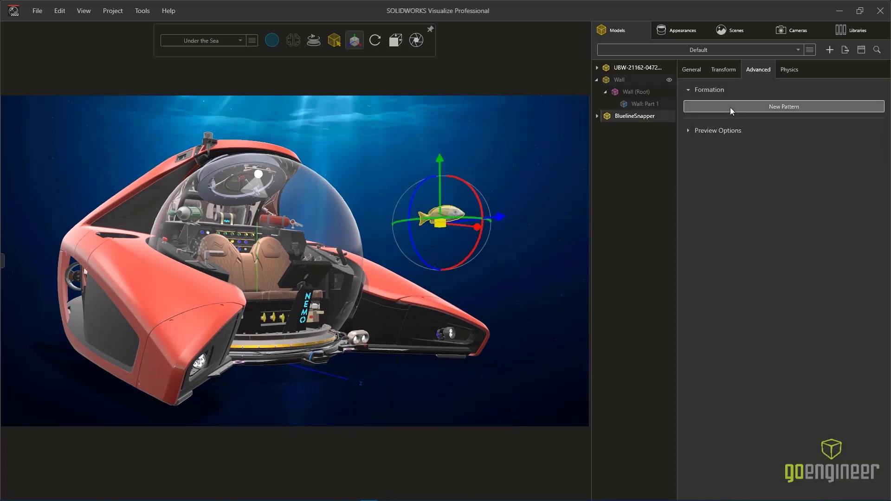
pyautogui.click(783, 106)
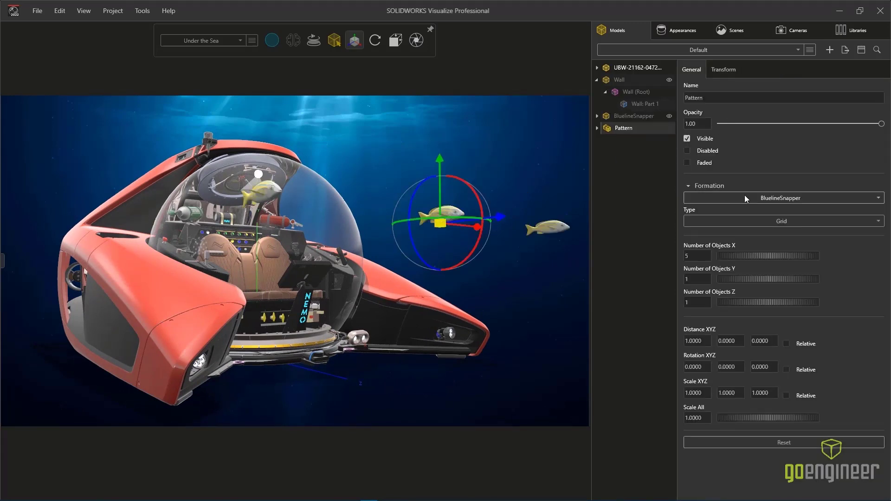
pyautogui.click(782, 220)
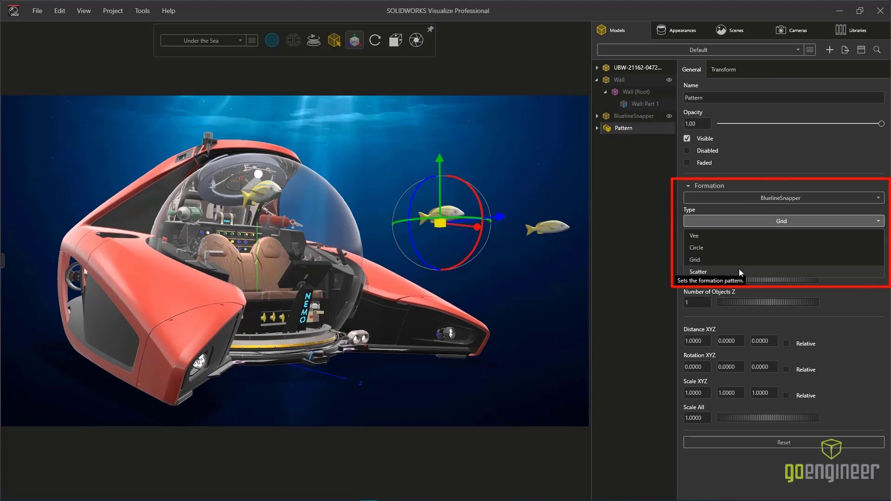
pyautogui.click(697, 271)
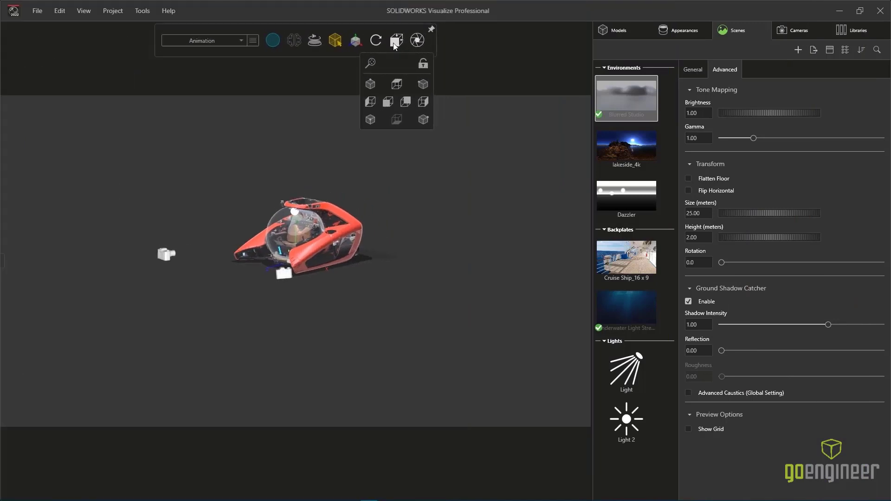
# - From the Top view, select submarine panels and add part animation tracks for them
pyautogui.click(396, 85)
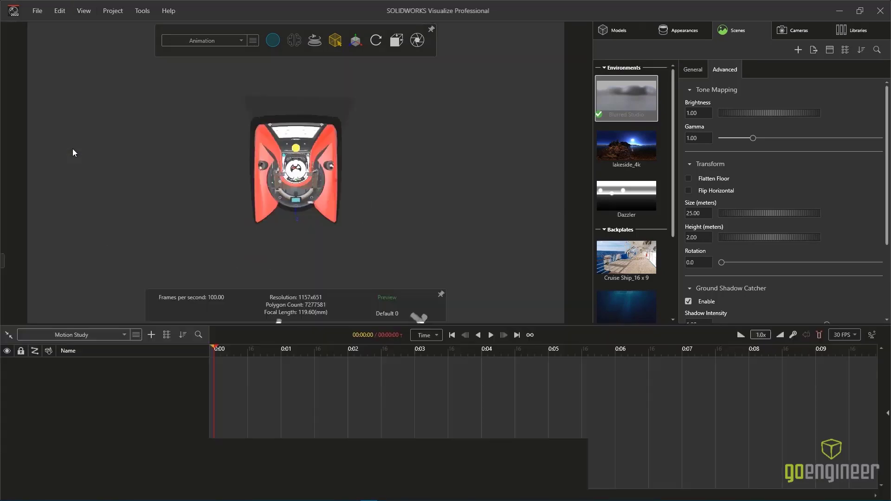
pyautogui.click(613, 30)
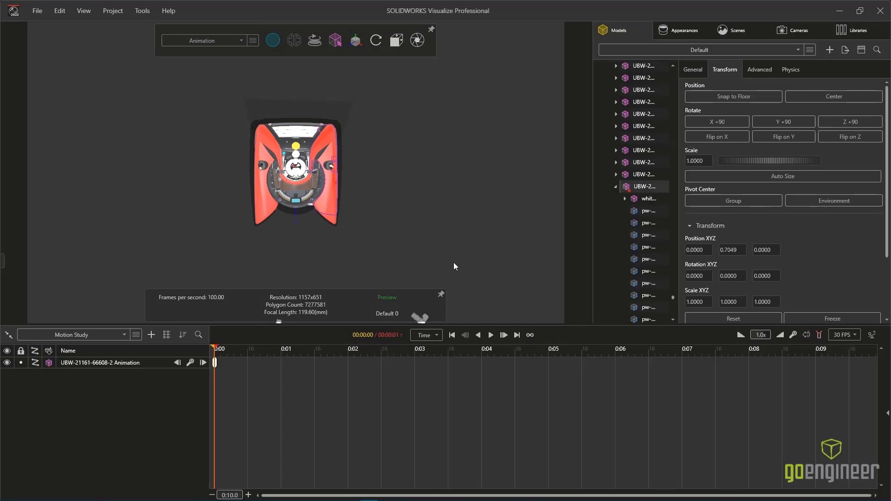
pyautogui.rightClick(642, 197)
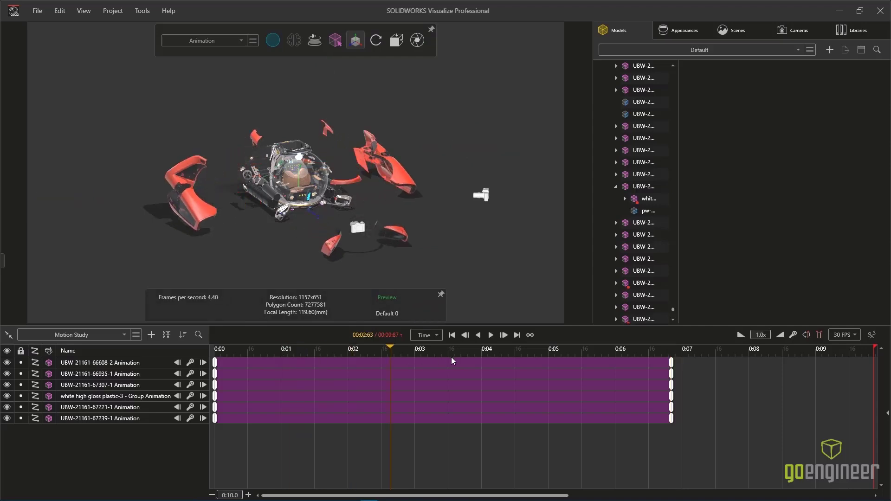
# - Group the part animations into two groups and shift Animation Group 2 to start later
pyautogui.rightClick(99, 363)
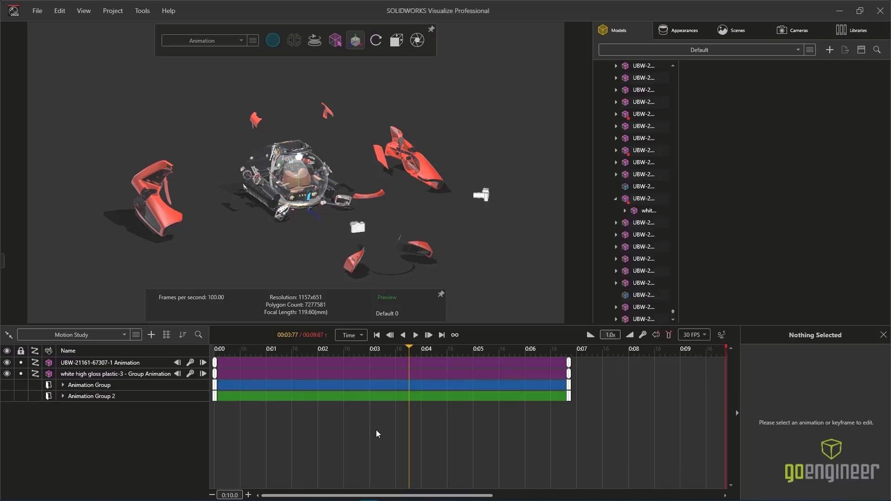
pyautogui.click(454, 396)
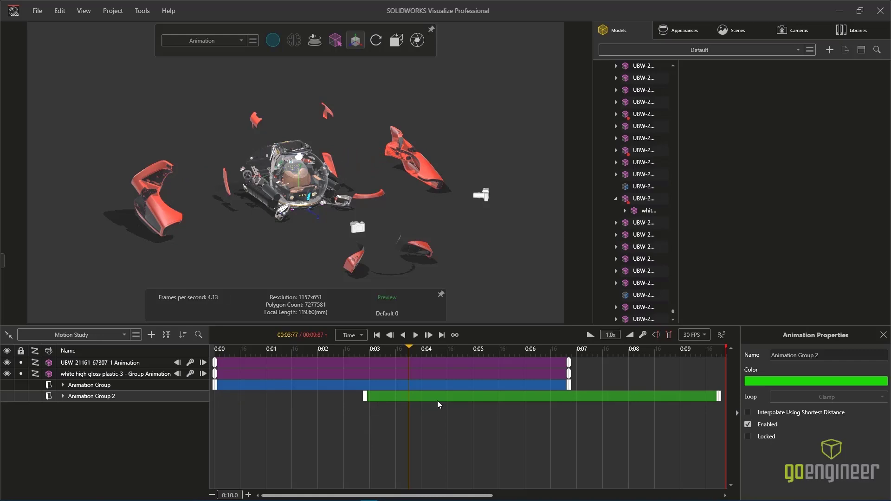
# - Keyframe the Animation 1 camera across the timeline and add further animated cameras
pyautogui.click(798, 30)
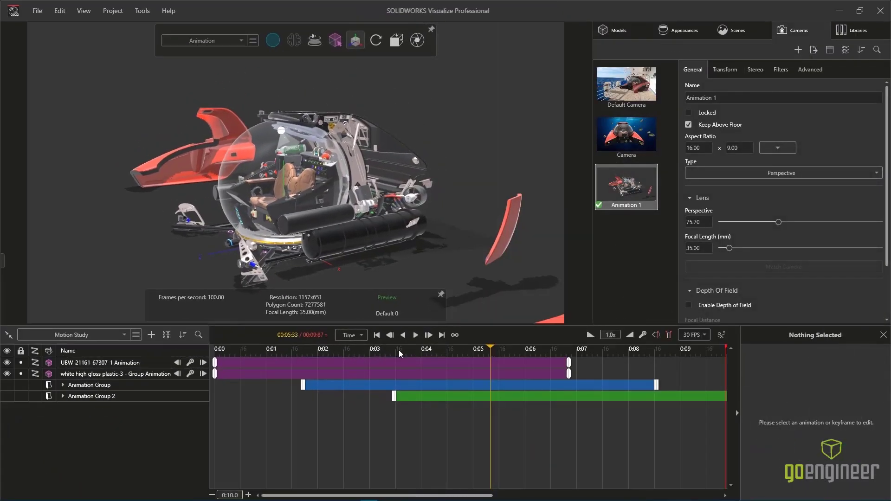
pyautogui.rightClick(624, 184)
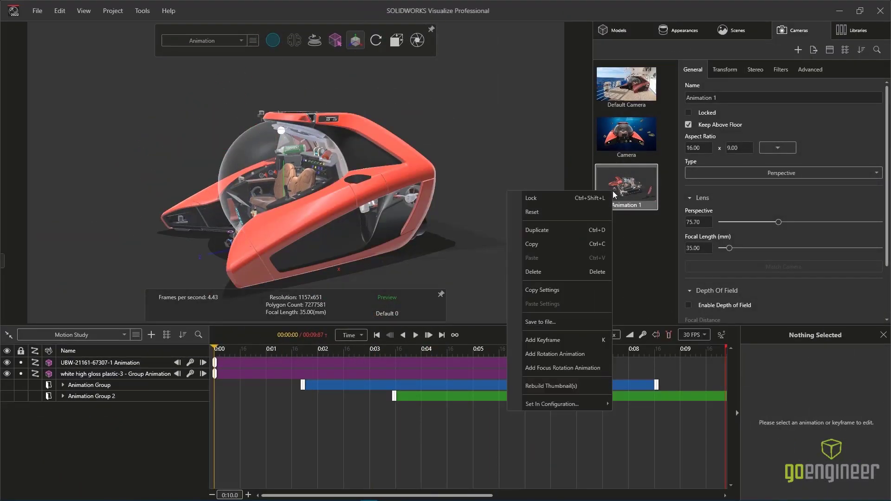
pyautogui.click(555, 354)
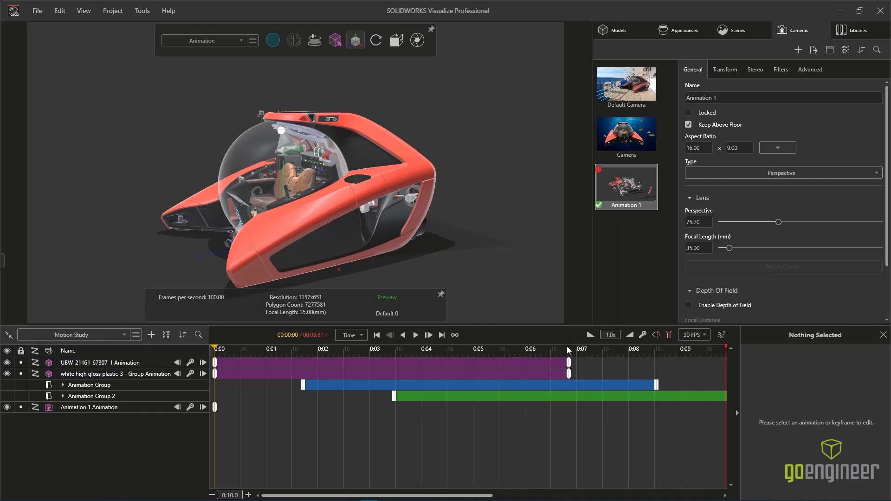
pyautogui.click(415, 335)
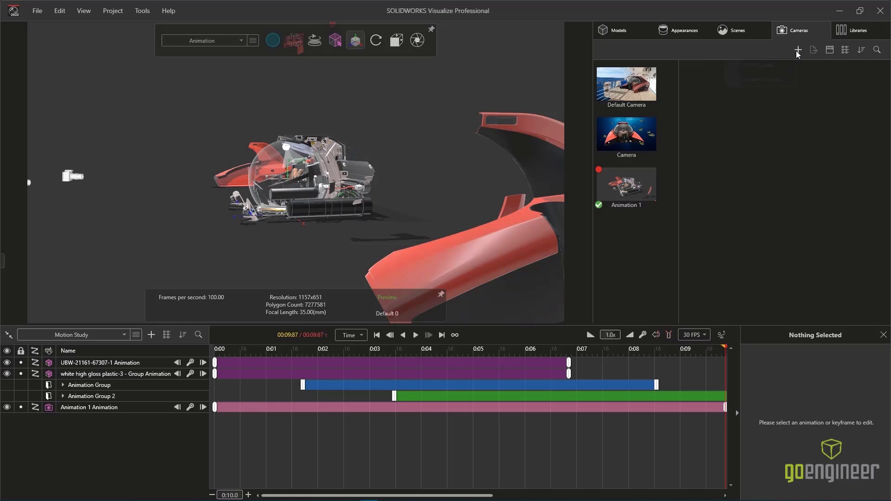
pyautogui.click(798, 50)
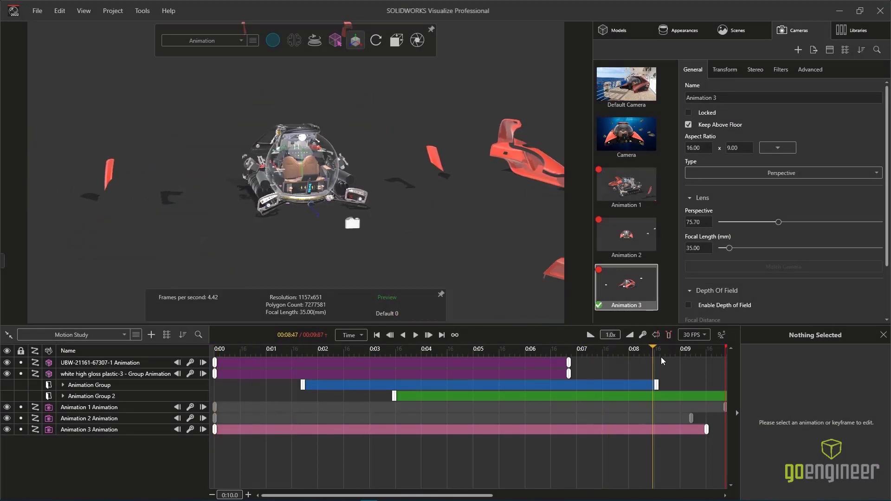
# - Create a camera sequence animation cutting between Animation 1, 3 and 2
pyautogui.click(151, 335)
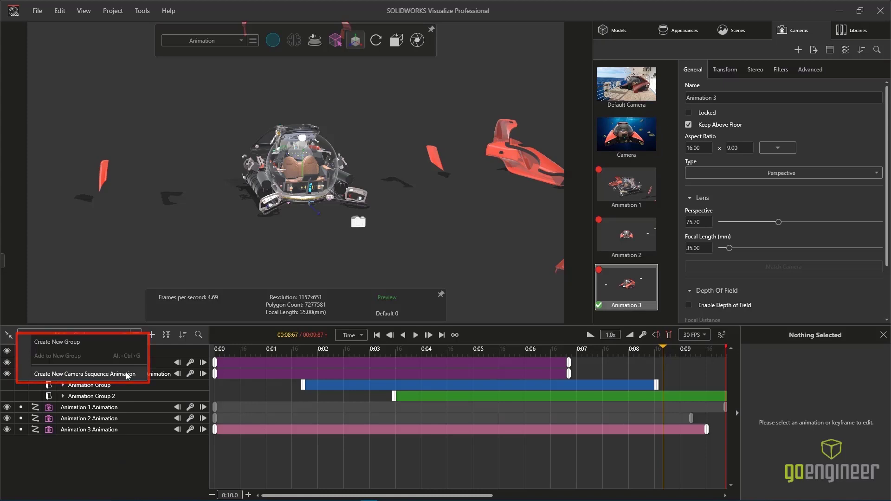
pyautogui.click(85, 374)
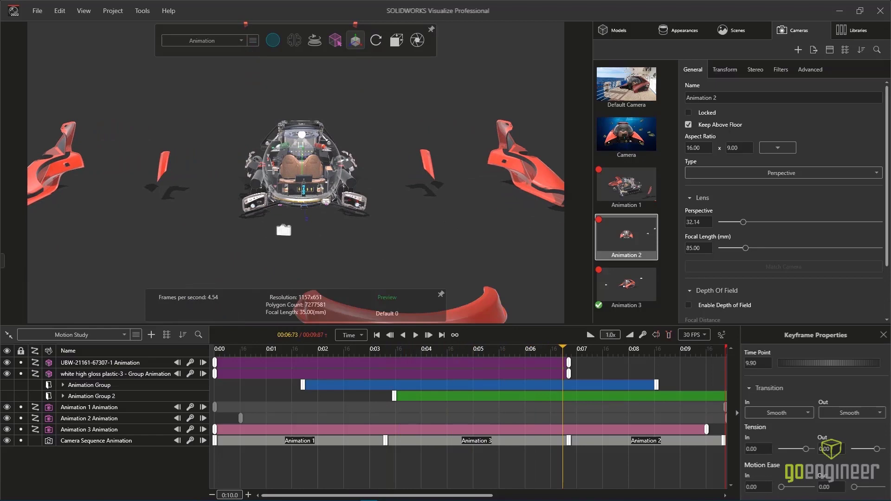
pyautogui.click(203, 40)
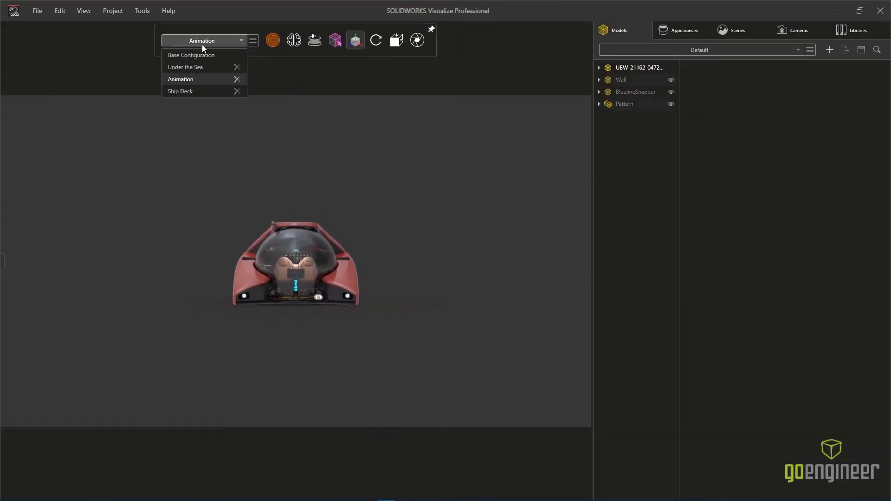
# - Switch to the Under the Sea configuration, then make Ship Deck active
pyautogui.click(185, 67)
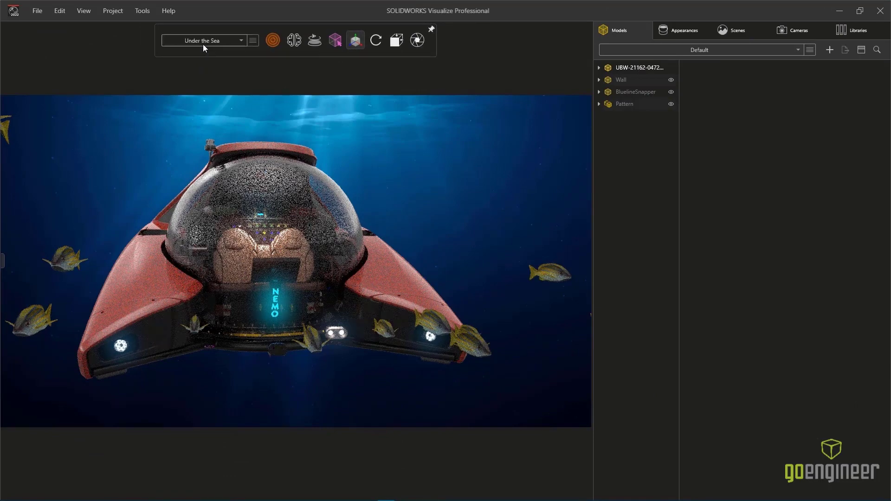
pyautogui.click(203, 40)
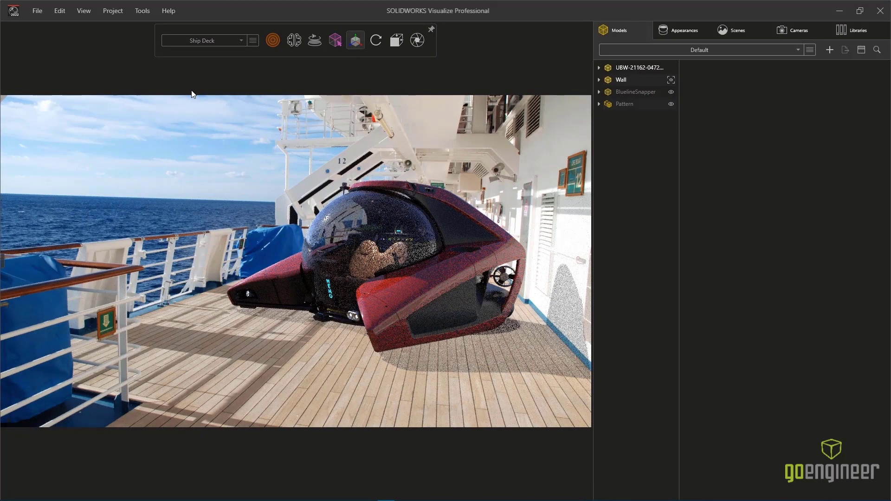
pyautogui.click(82, 10)
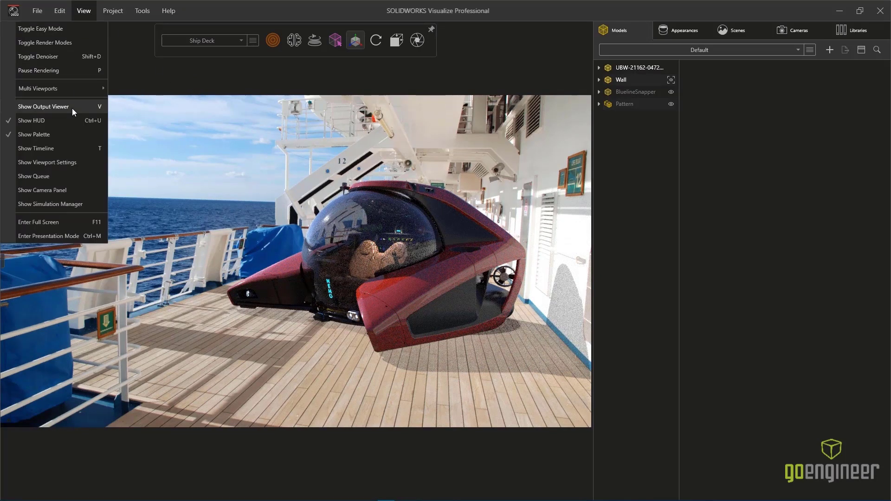
# - In the Output Viewer, review the ship deck and underwater renders and the exploded animation's details
pyautogui.click(43, 107)
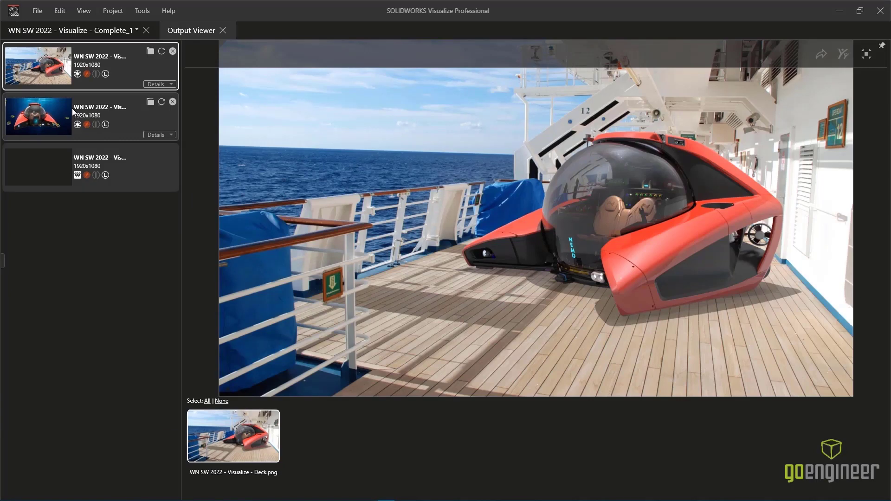
pyautogui.click(38, 117)
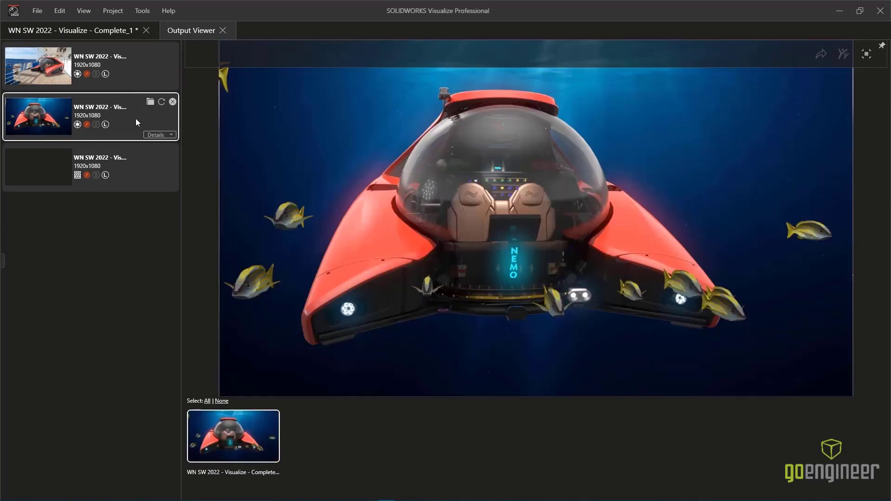
pyautogui.click(38, 168)
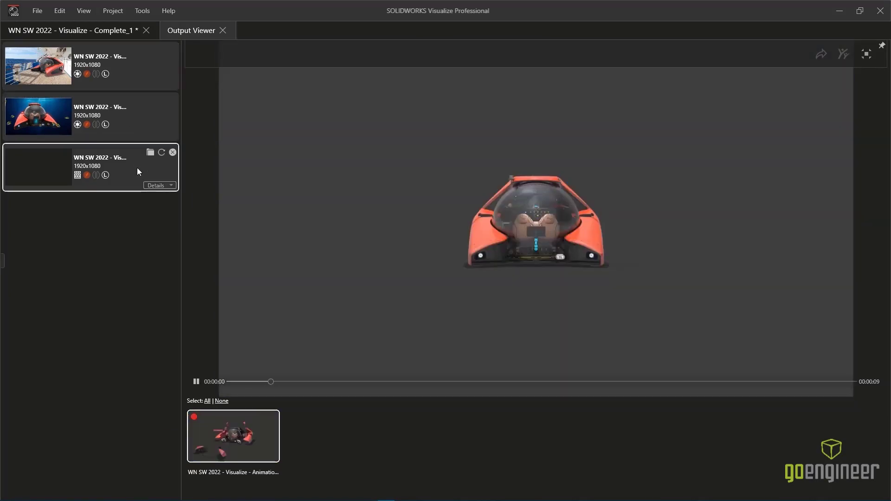
pyautogui.click(156, 185)
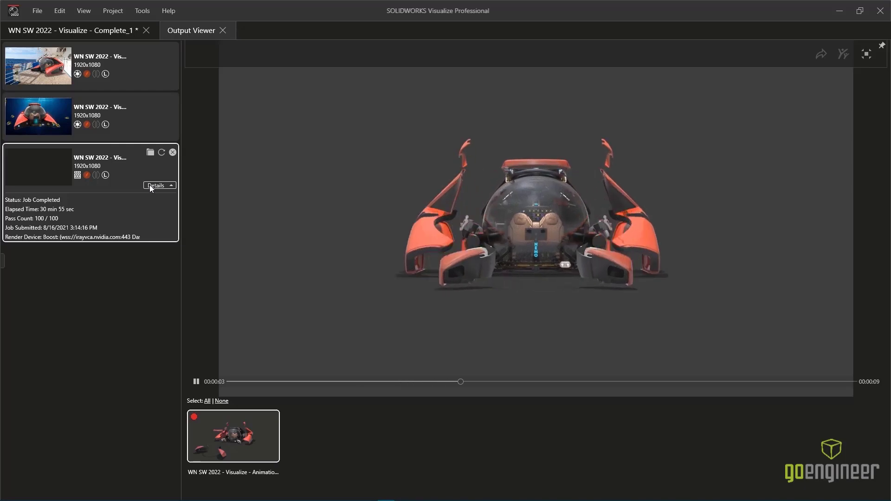